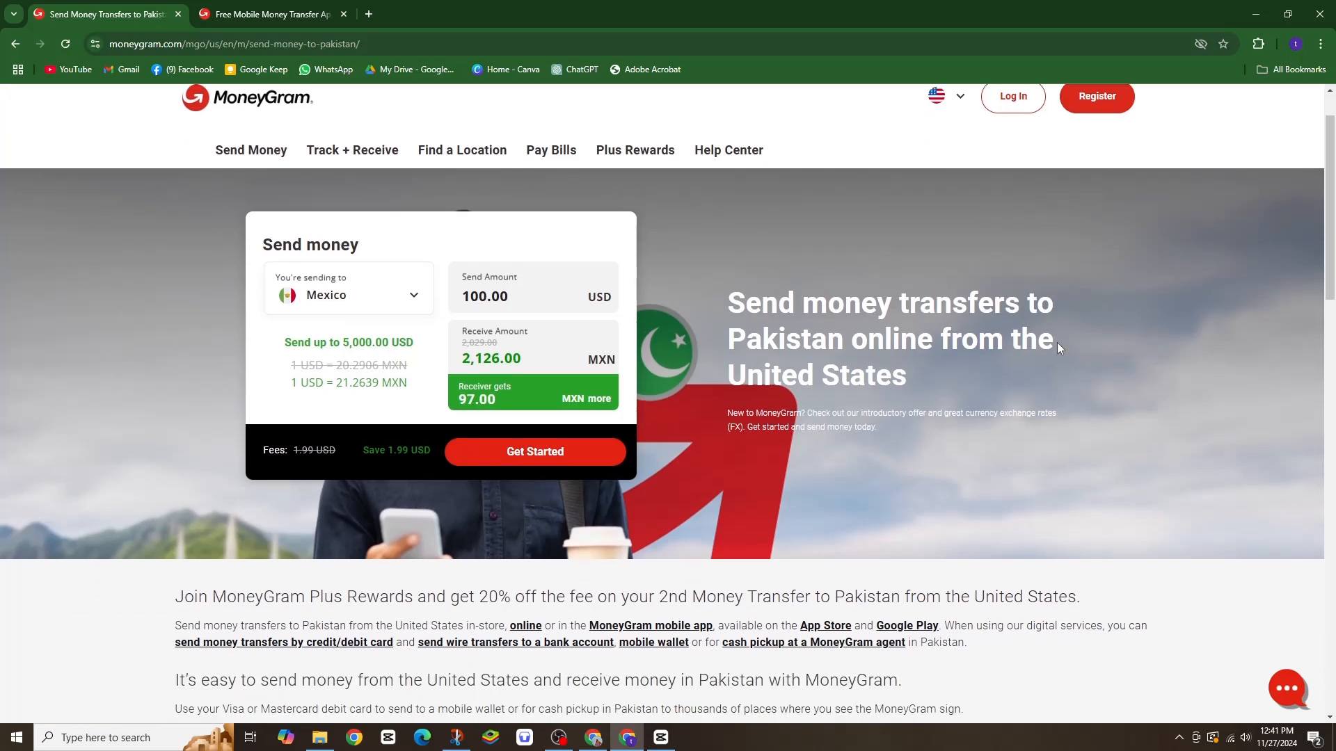
Bring the MoneyGram app-transfer page's five numbered steps into view in the second tab
scroll("down", 3)
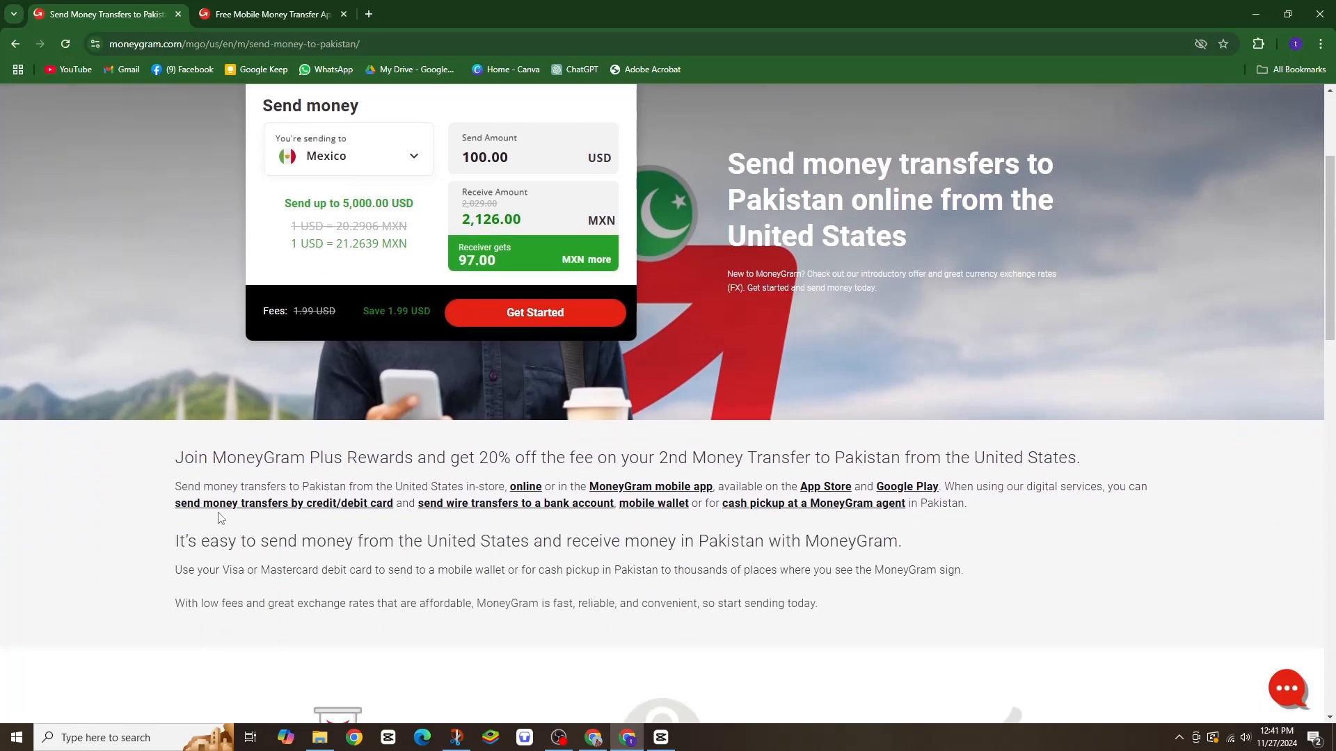
left_click(269, 14)
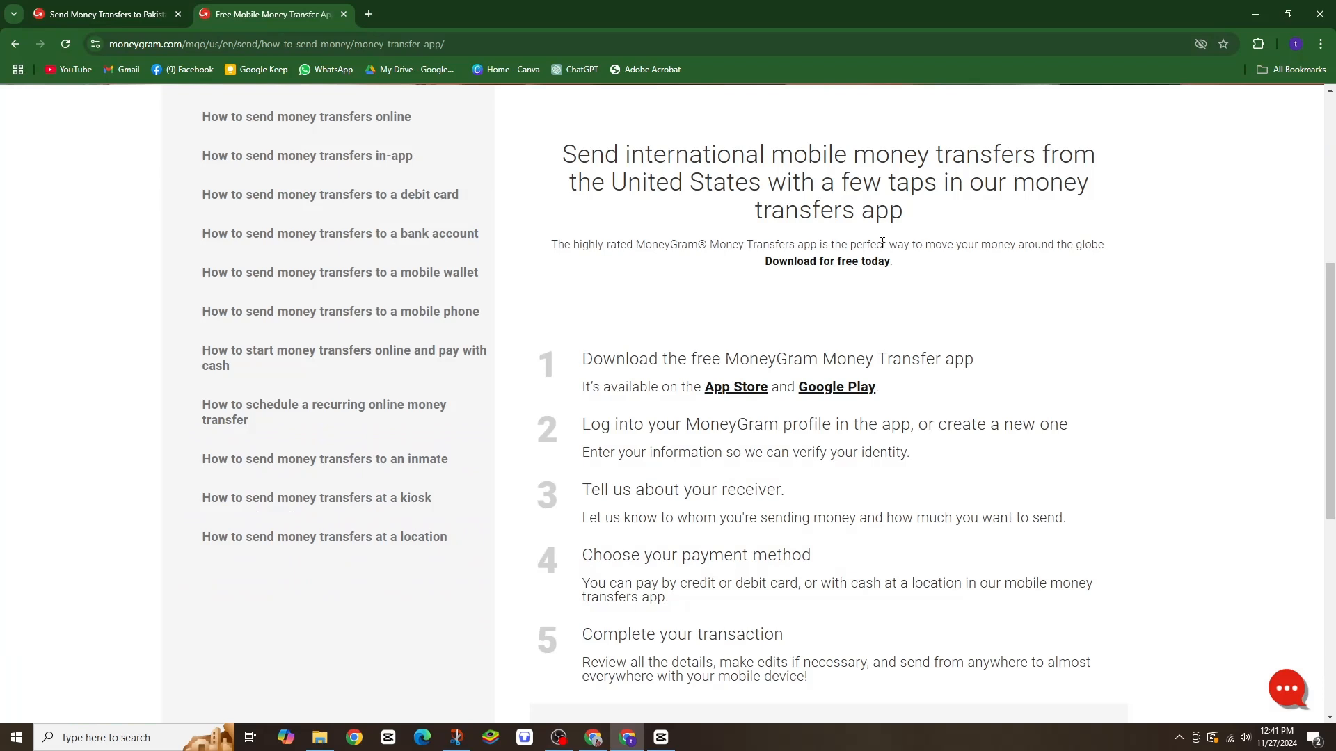
scroll("down", 3)
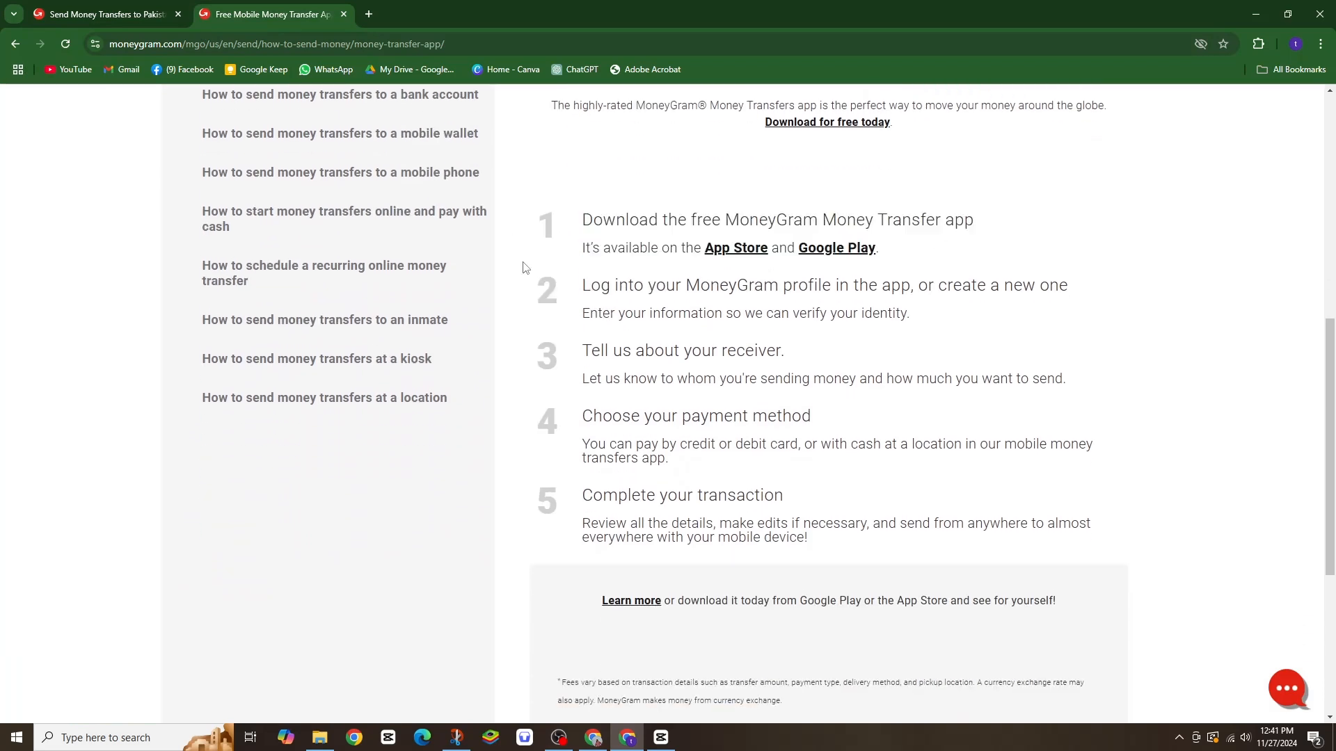
Highlight step 2's log-in heading, then narrow the highlight to the word 'identity'
left_click_drag(585, 284, 910, 313)
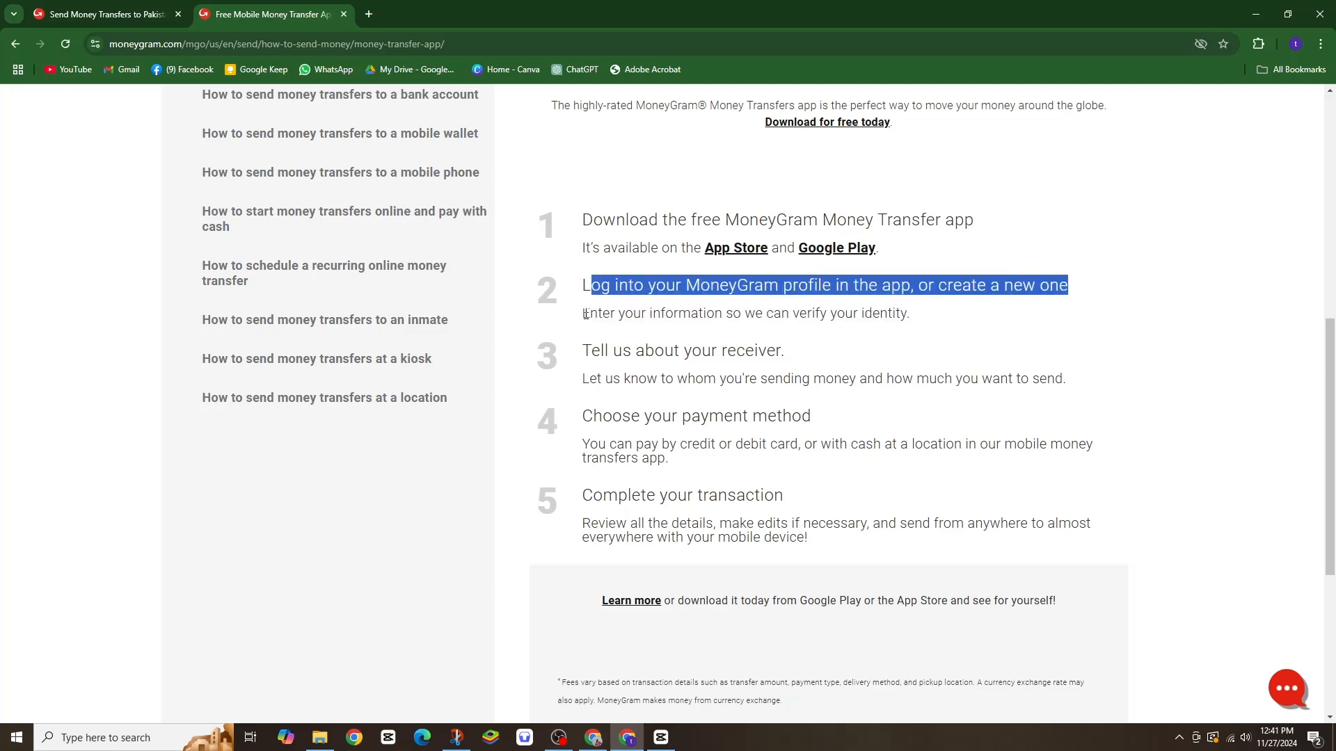
left_click(958, 317)
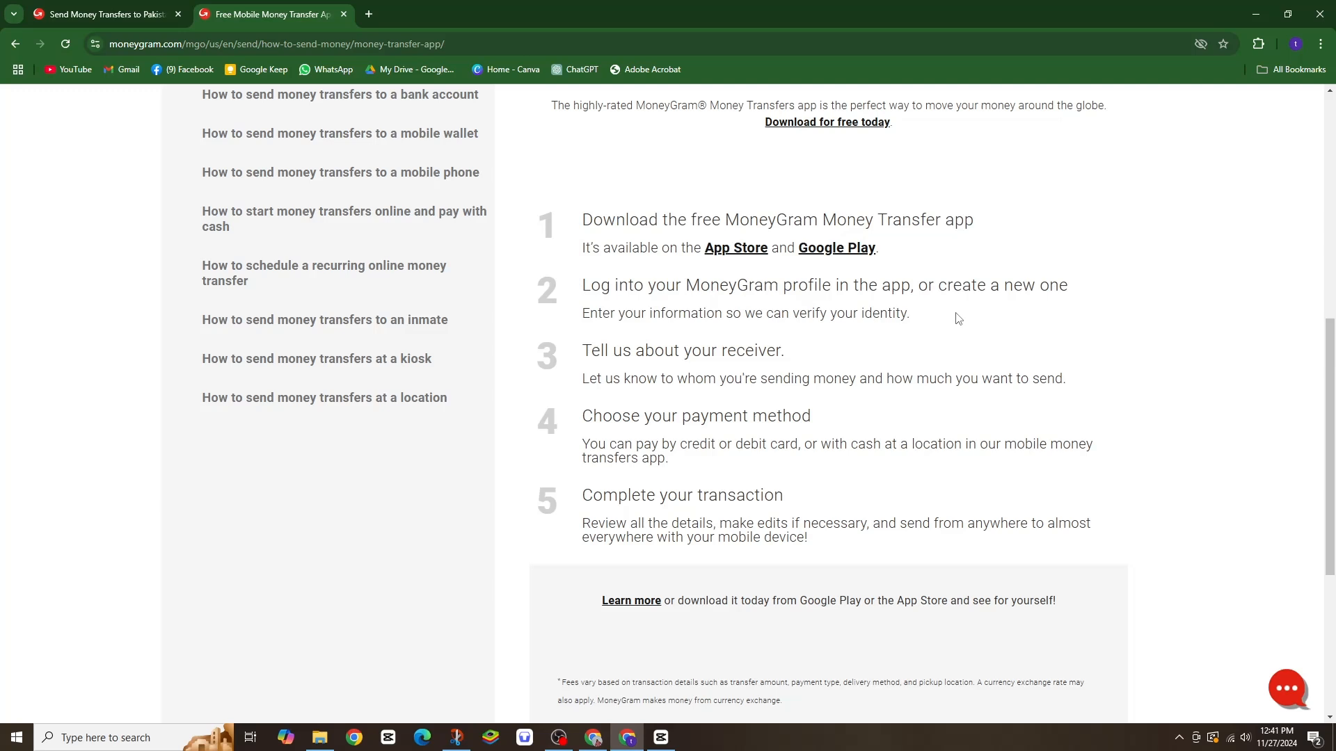
double_click(886, 313)
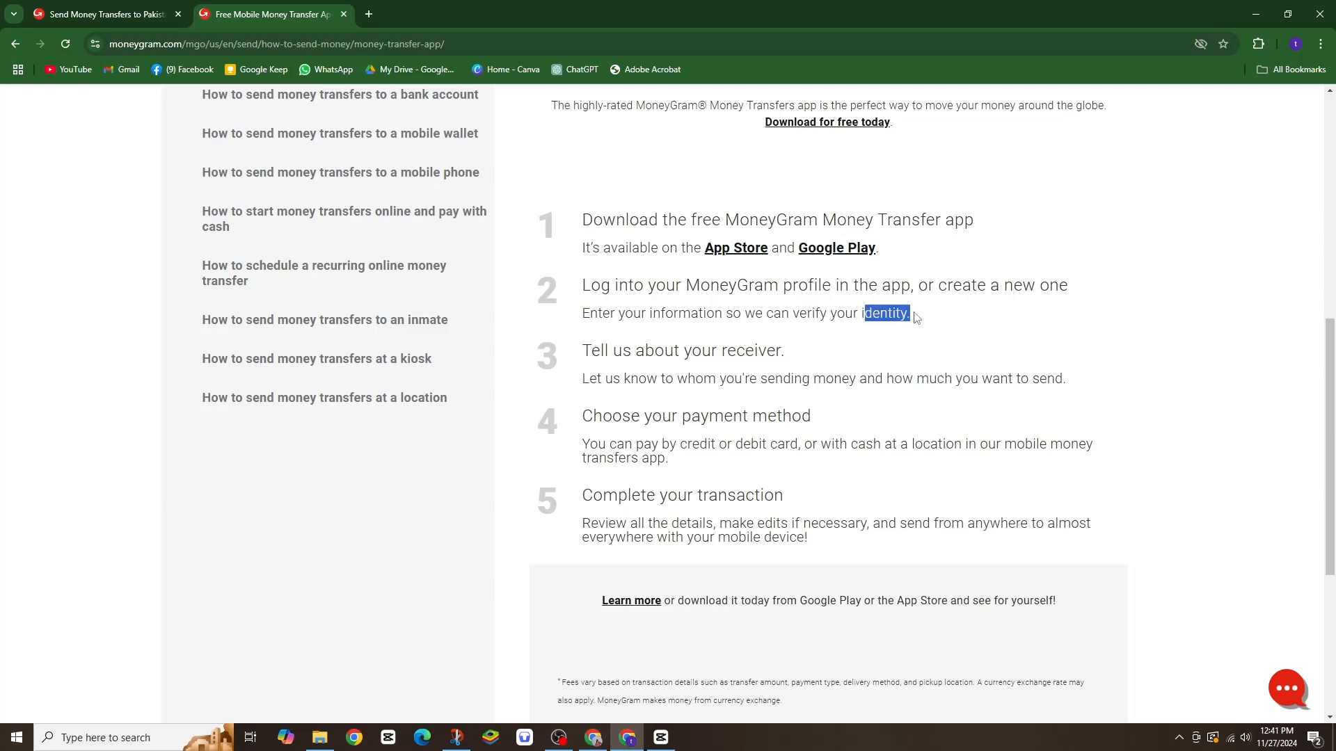
Highlight step 3's receiver description, then step 5's description about reviewing and sending
left_click_drag(582, 350, 754, 351)
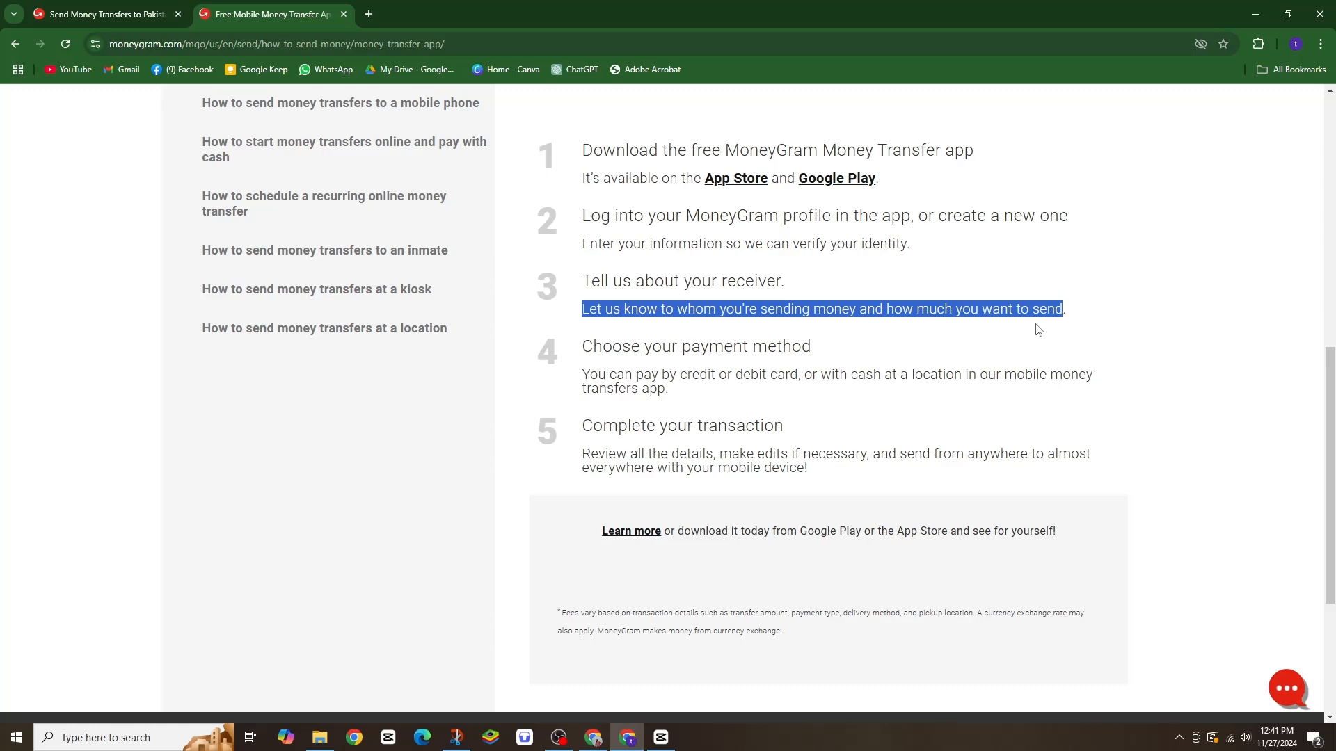
left_click(576, 354)
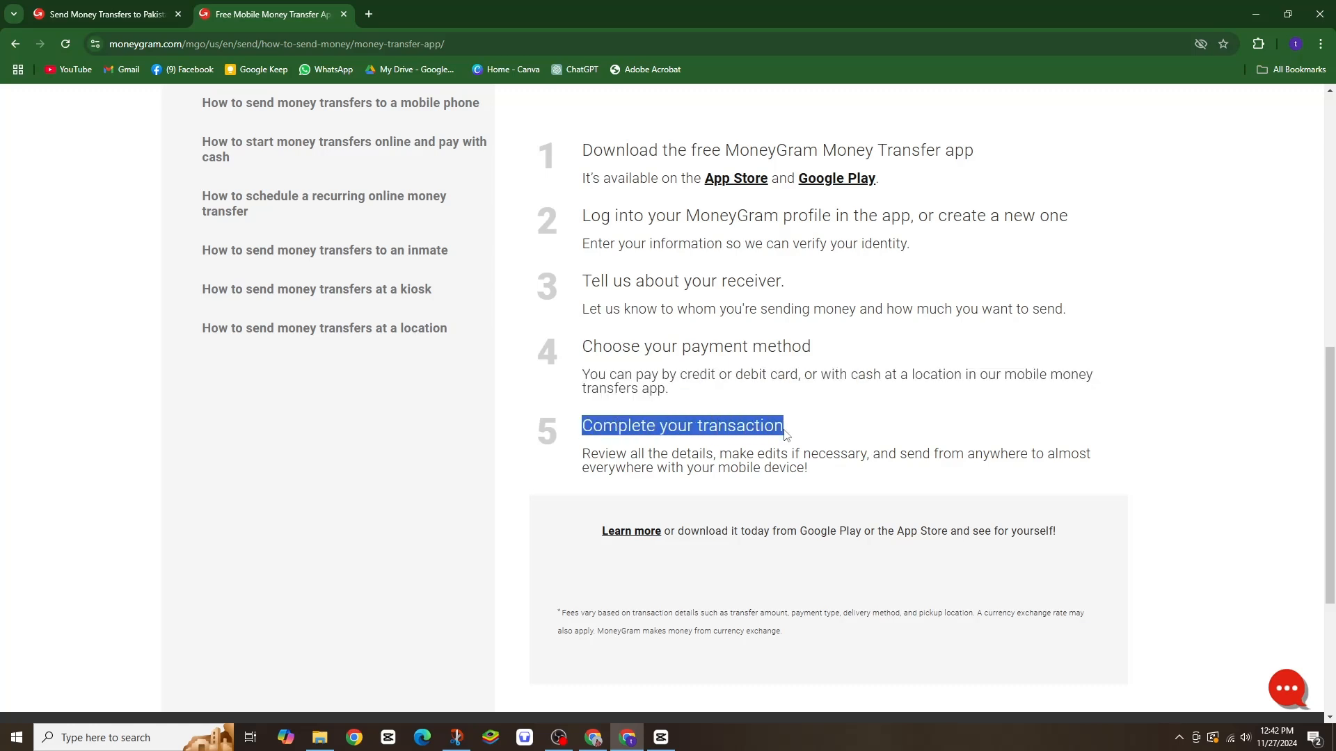
mouse_move(613, 451)
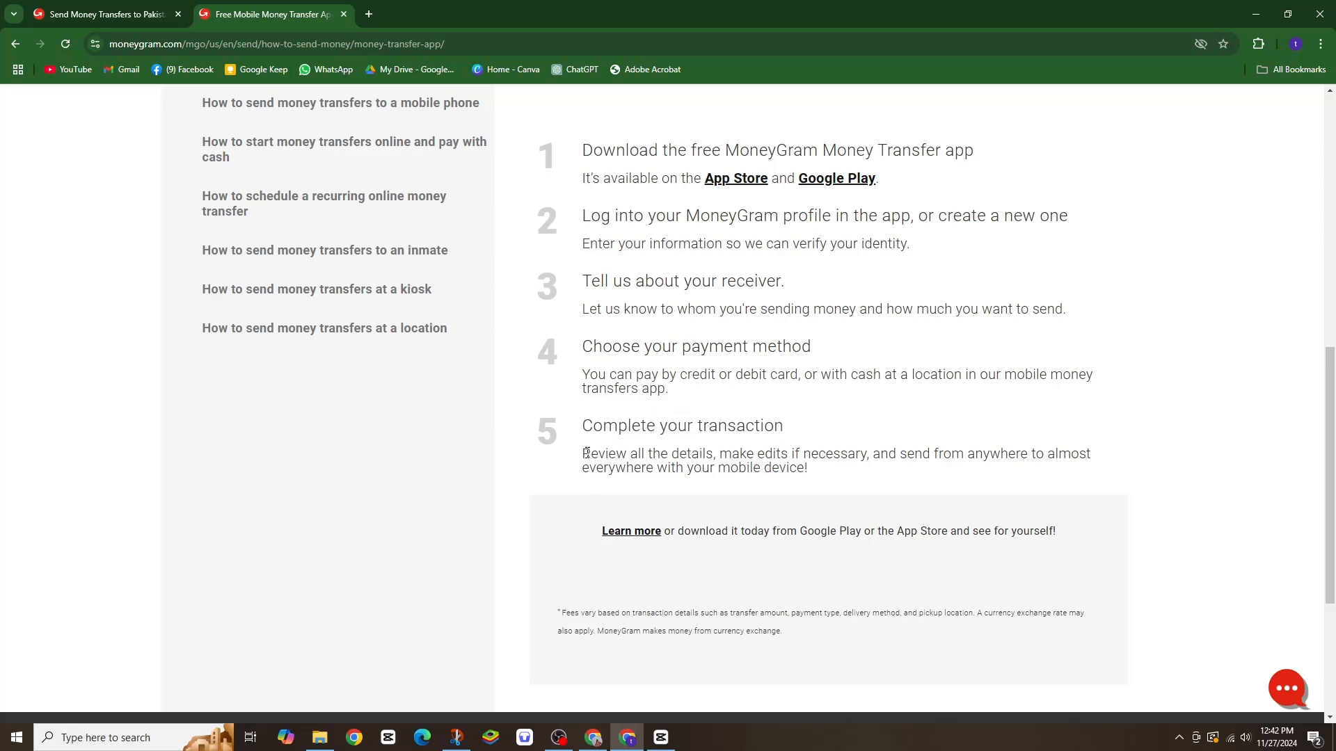
left_click_drag(583, 454, 807, 468)
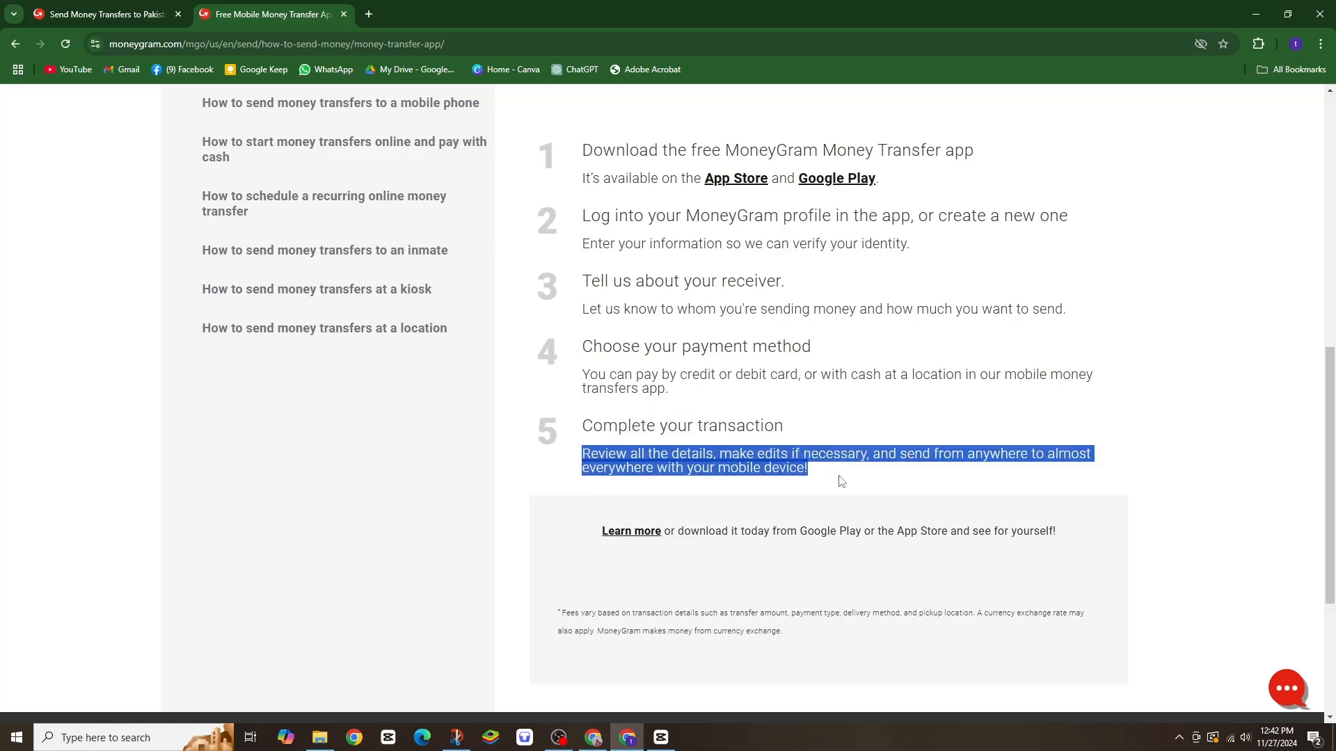